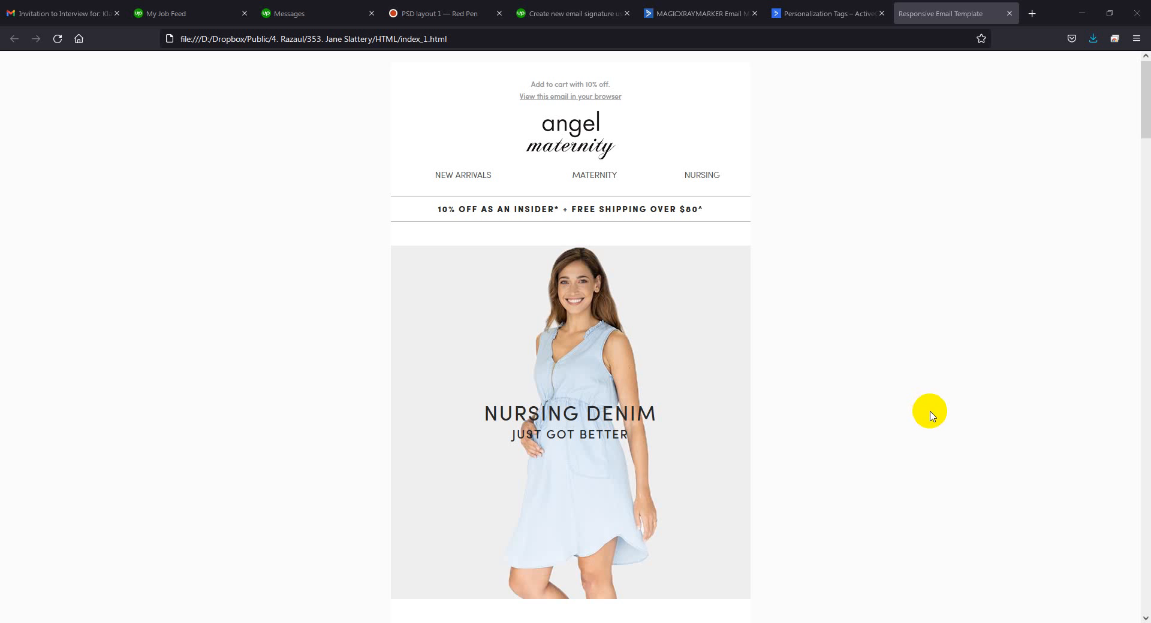
pyautogui.moveTo(302, 619)
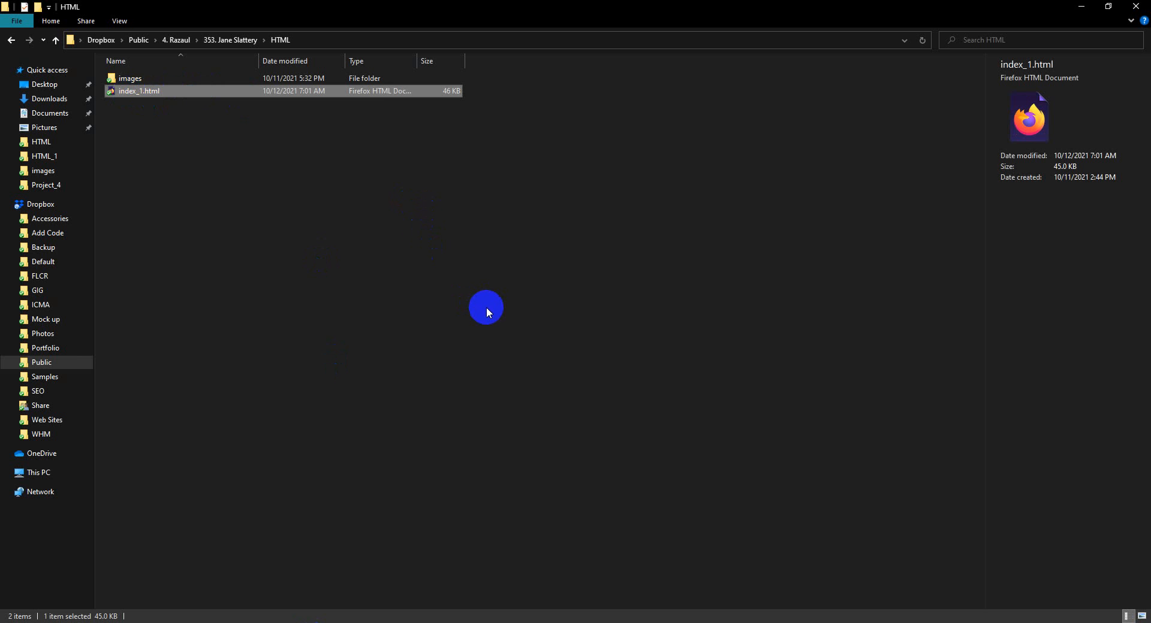
pyautogui.moveTo(361, 467)
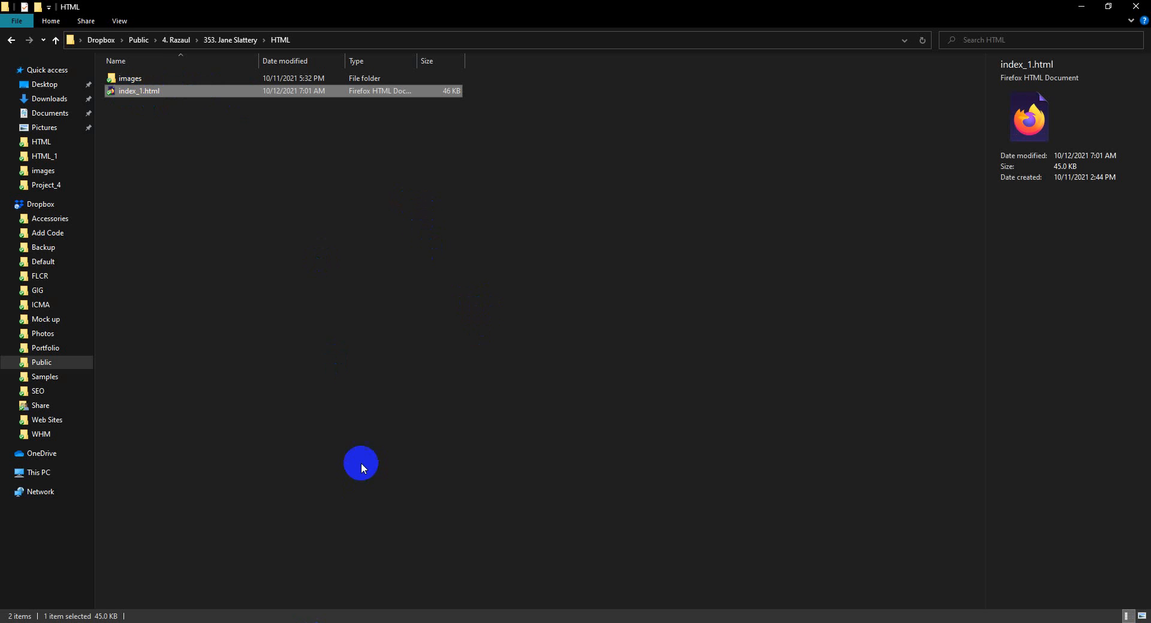
# View the index_1.html email in Firefox, then return to the ActiveCampaign templates page.
pyautogui.doubleClick(138, 90)
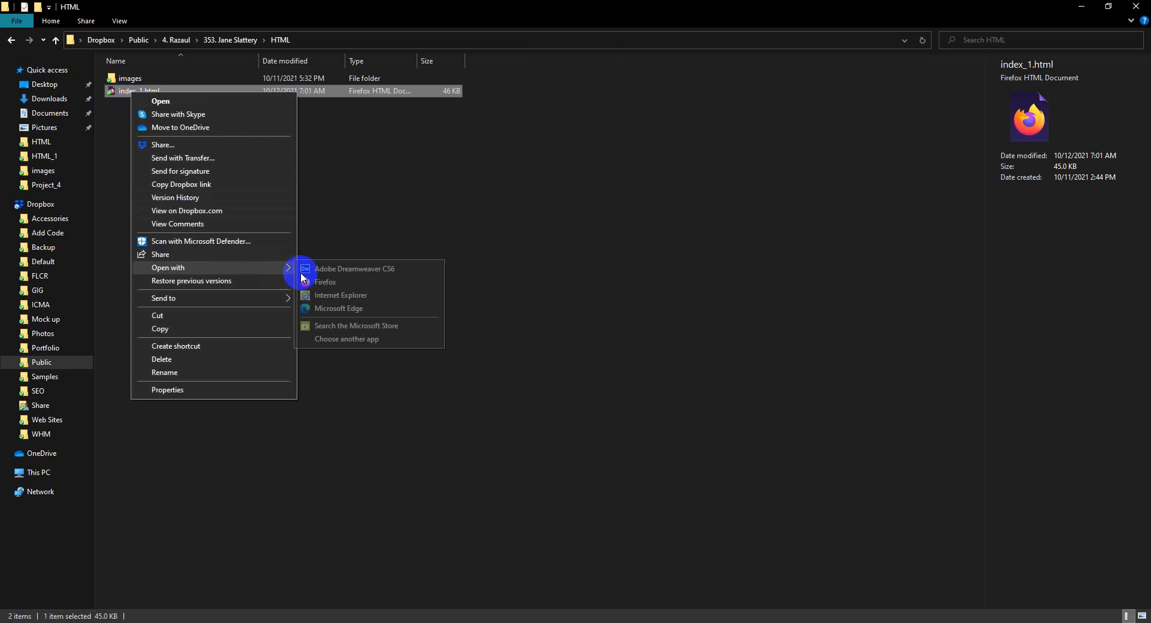
pyautogui.click(355, 268)
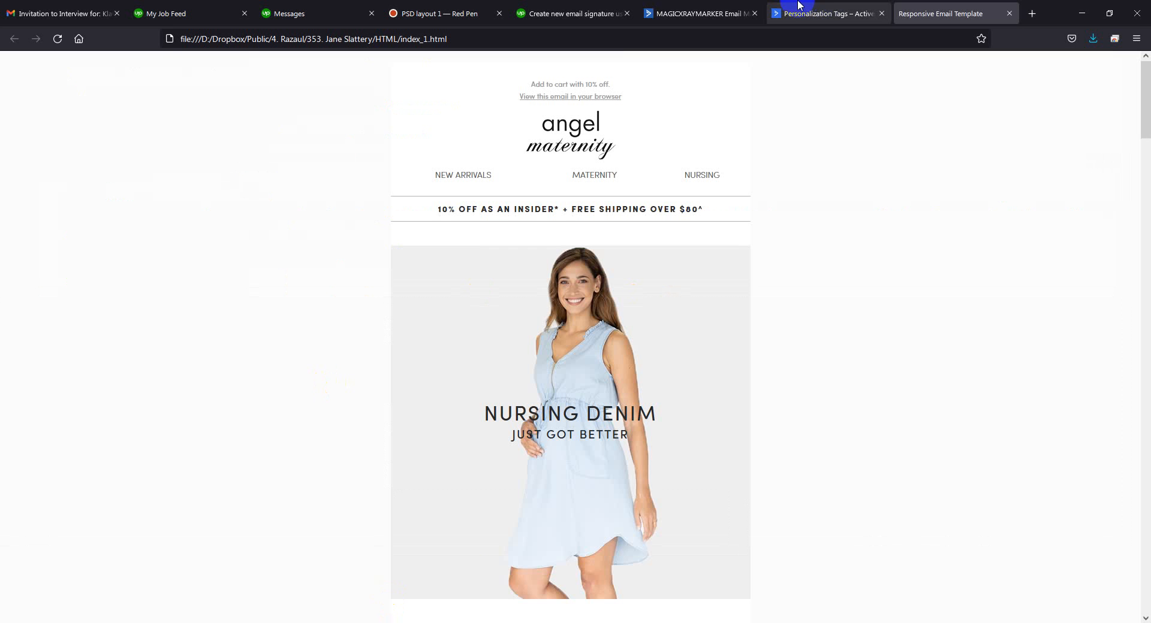
pyautogui.click(694, 13)
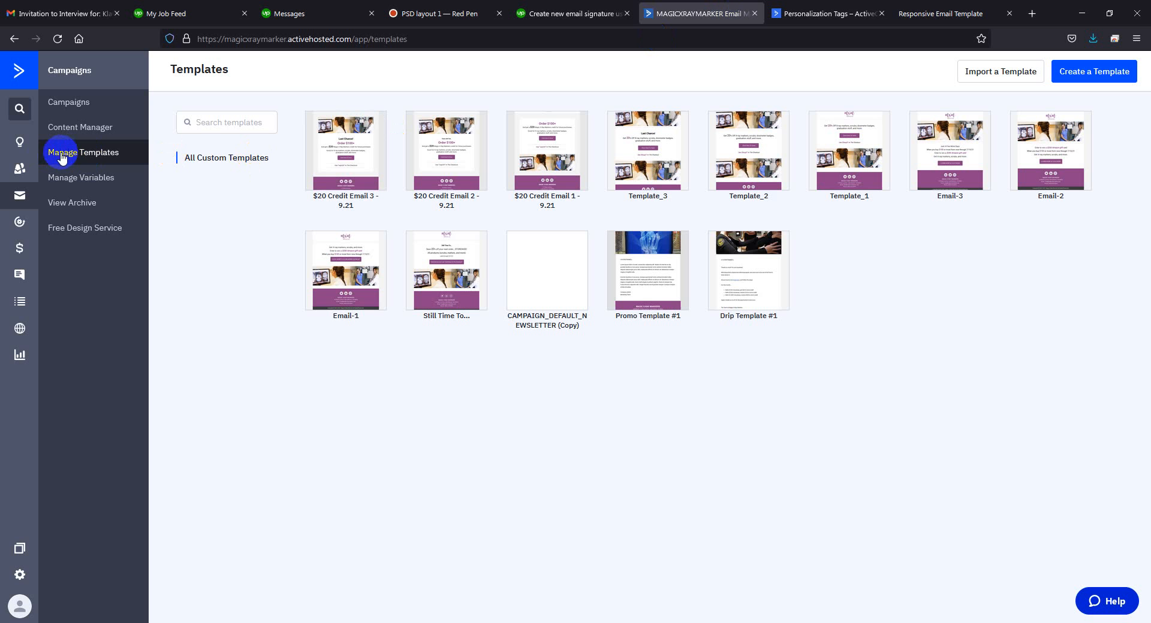
pyautogui.moveTo(87, 163)
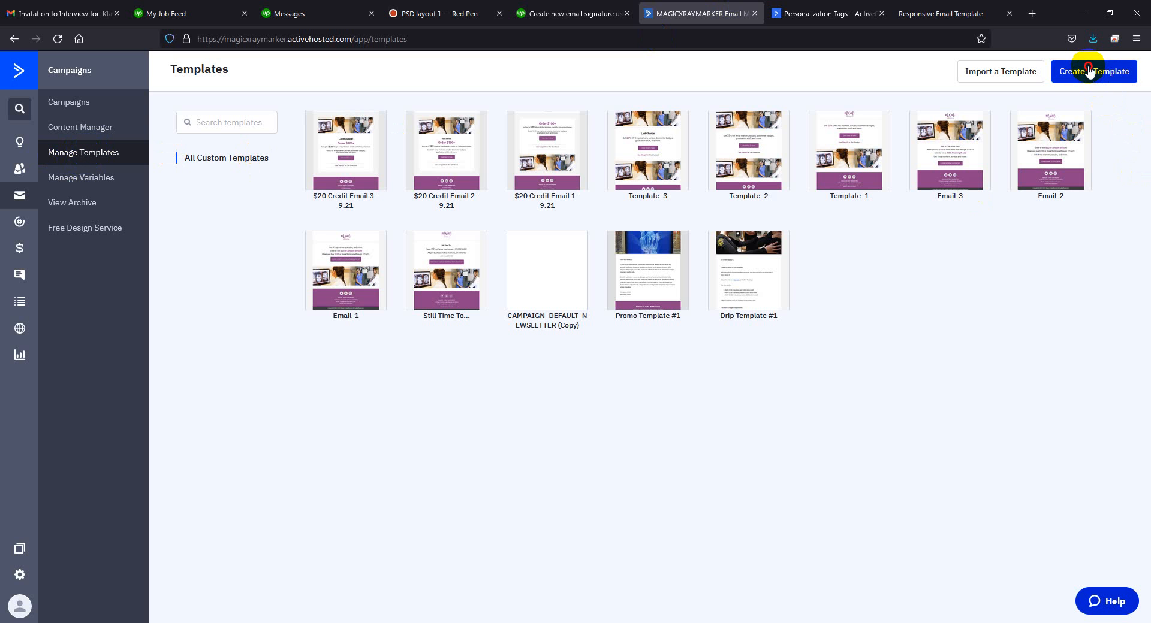
# Create a new template from scratch with Custom HTML as its type.
pyautogui.click(1093, 71)
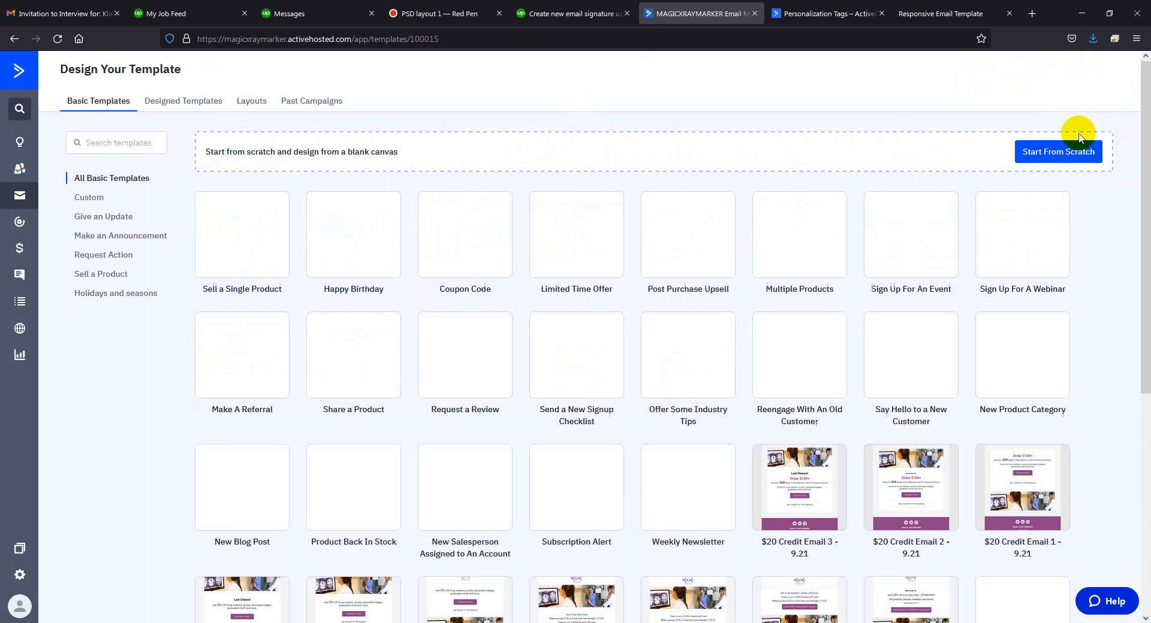
pyautogui.click(1057, 151)
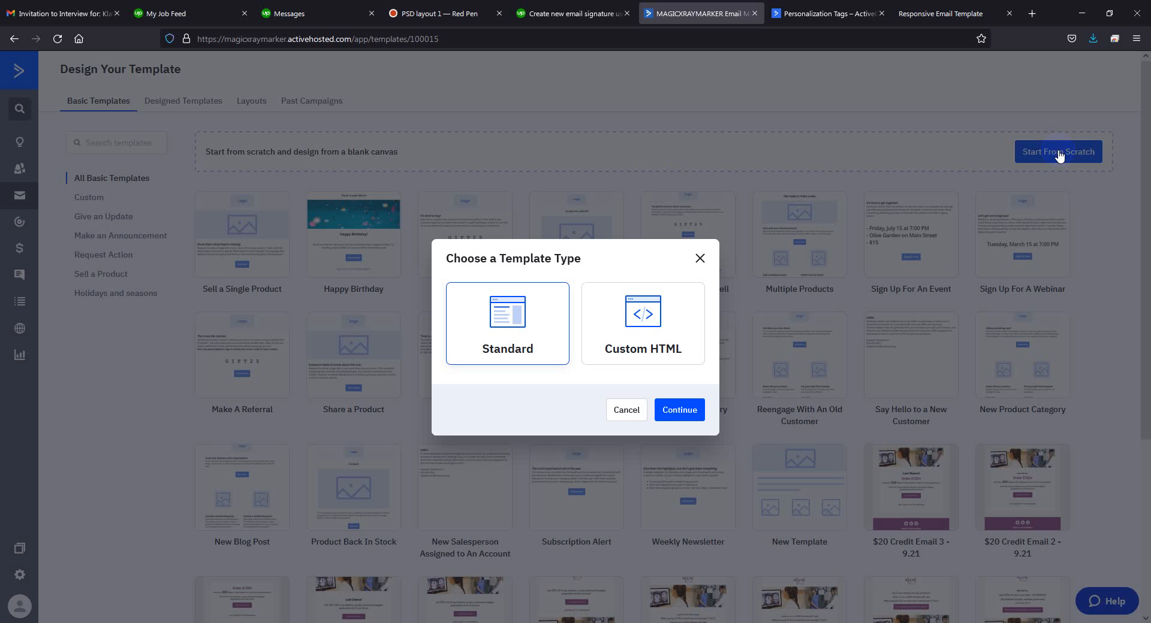
pyautogui.click(642, 322)
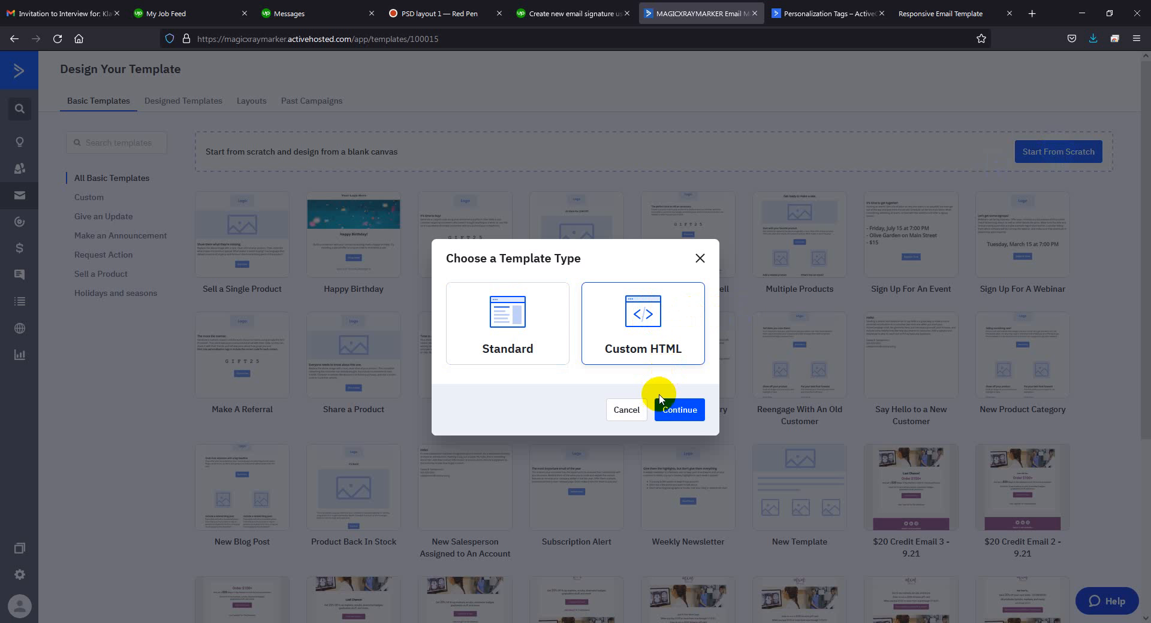
pyautogui.click(677, 410)
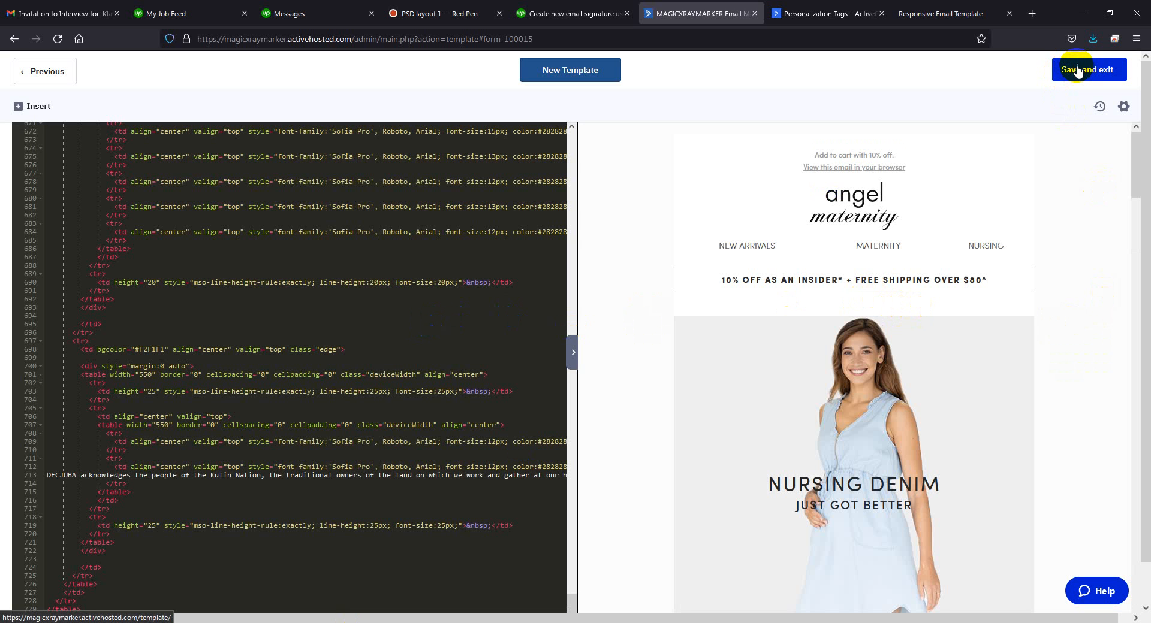
# Save the pasted angel maternity HTML as a new template and leave the editor.
pyautogui.click(1088, 69)
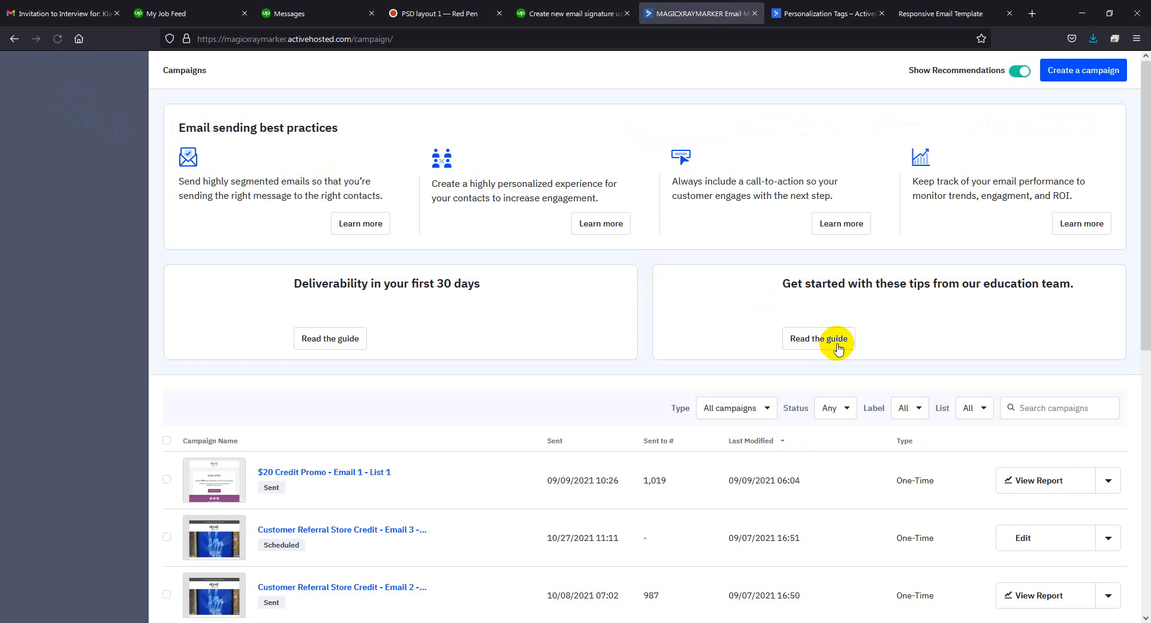
# Create a standard campaign named Test_1 addressed to the TESTING list.
pyautogui.click(1082, 70)
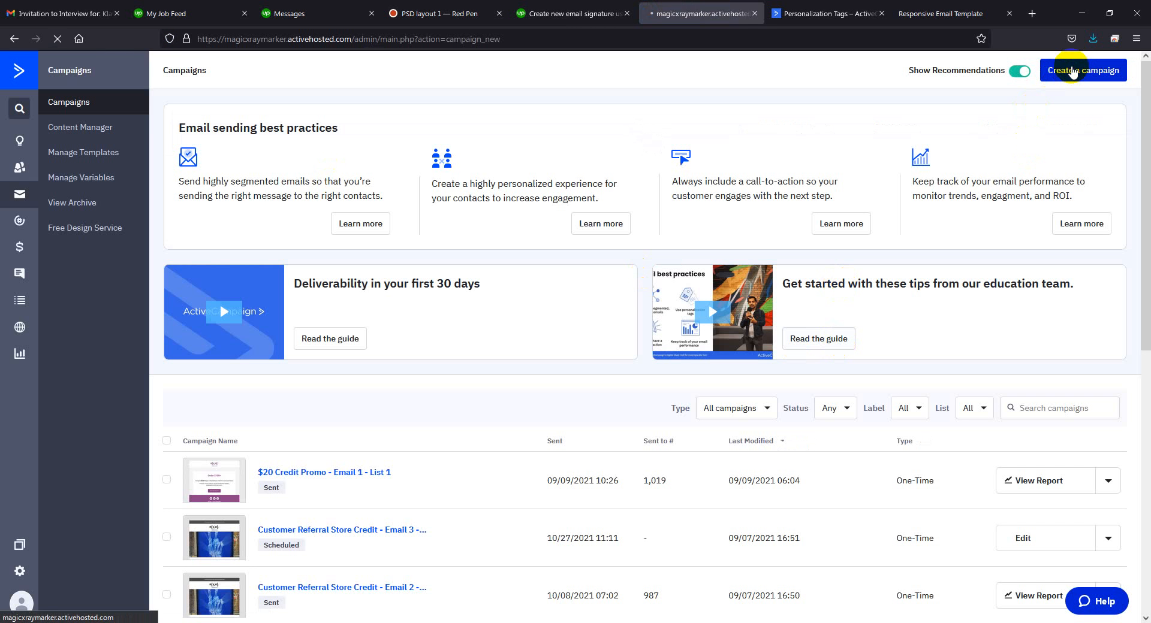
pyautogui.click(1081, 69)
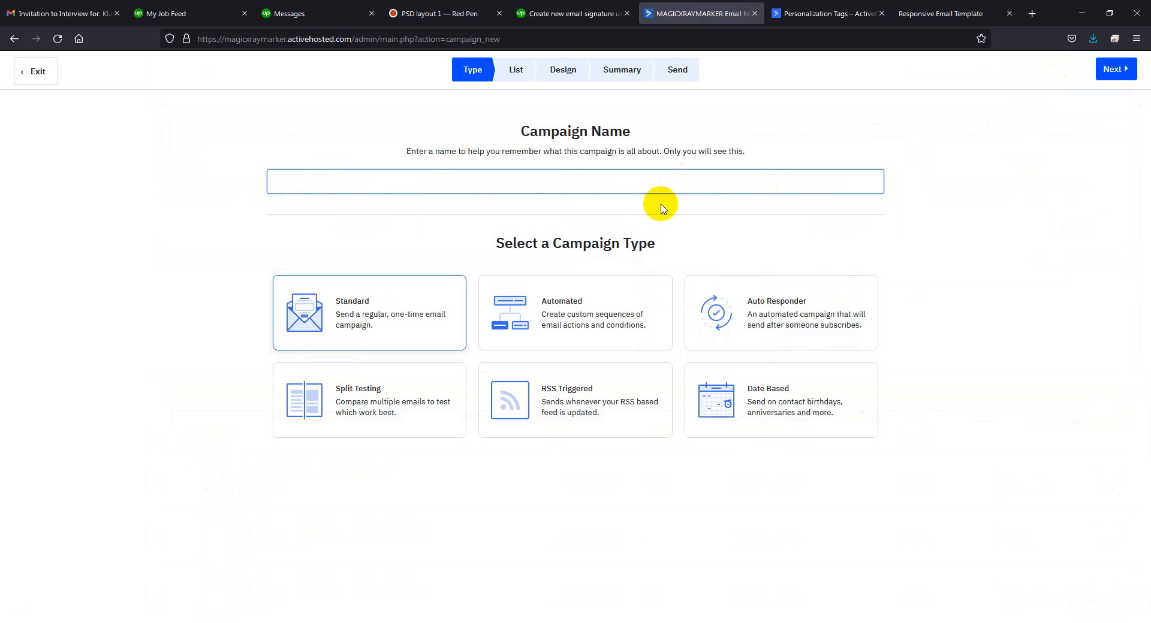
pyautogui.write('Test_1')
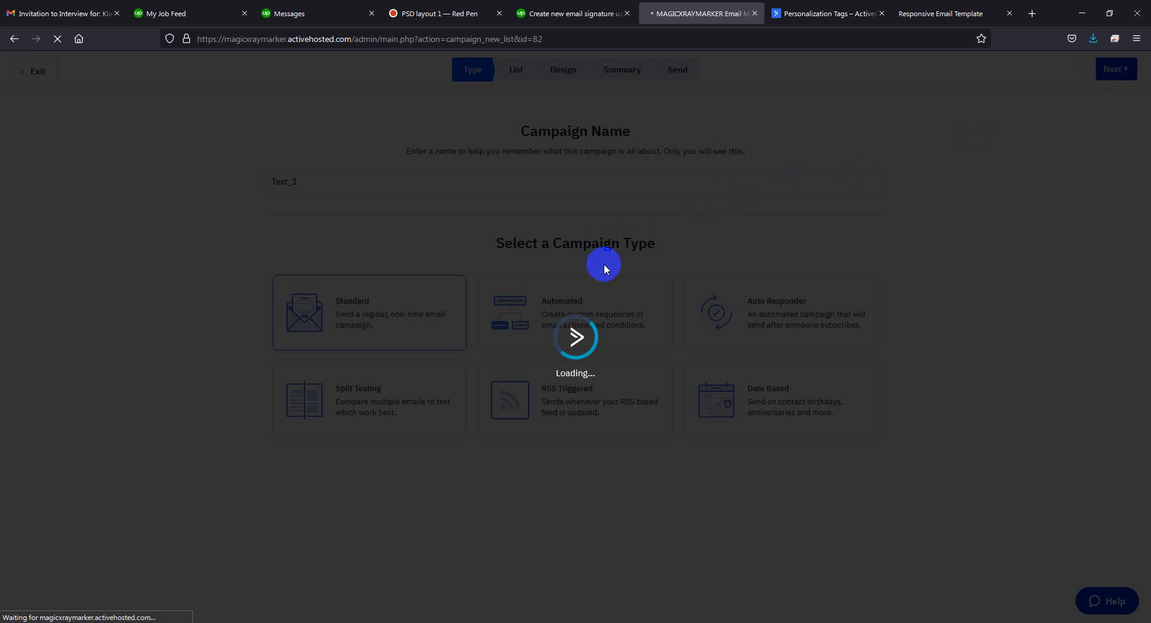
pyautogui.click(1114, 68)
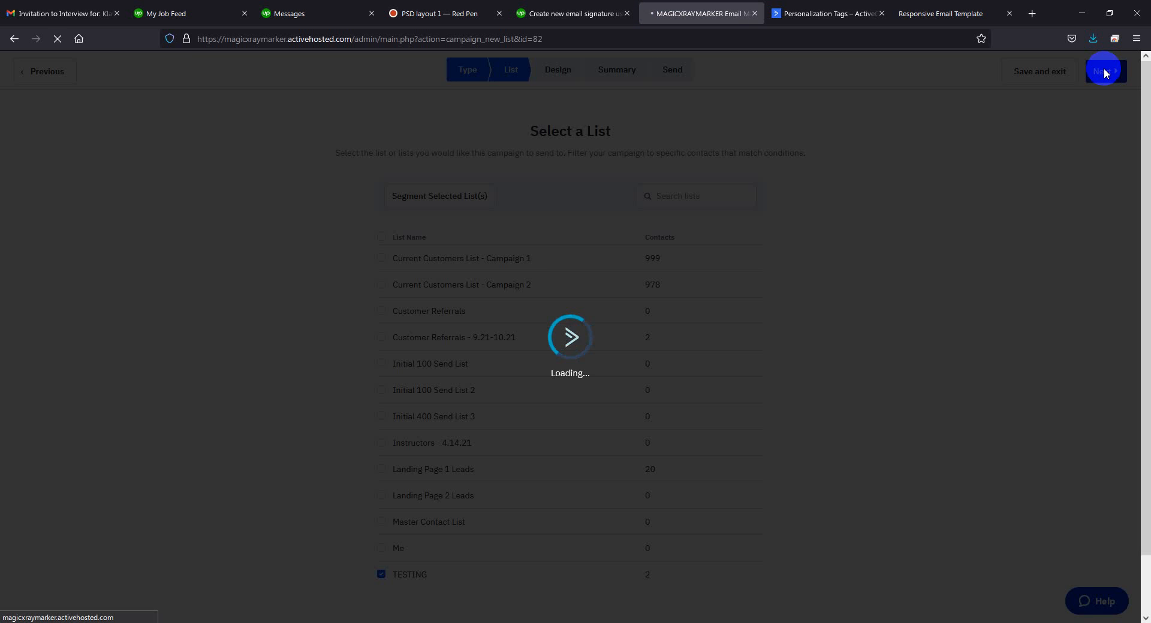
pyautogui.click(1103, 71)
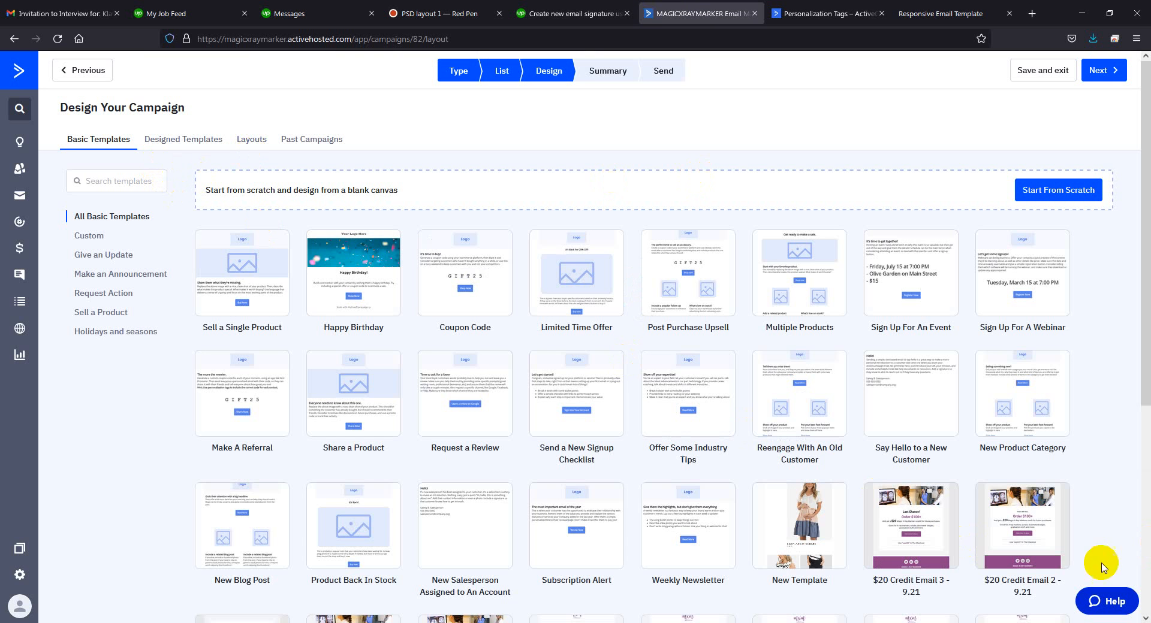
pyautogui.moveTo(798, 527)
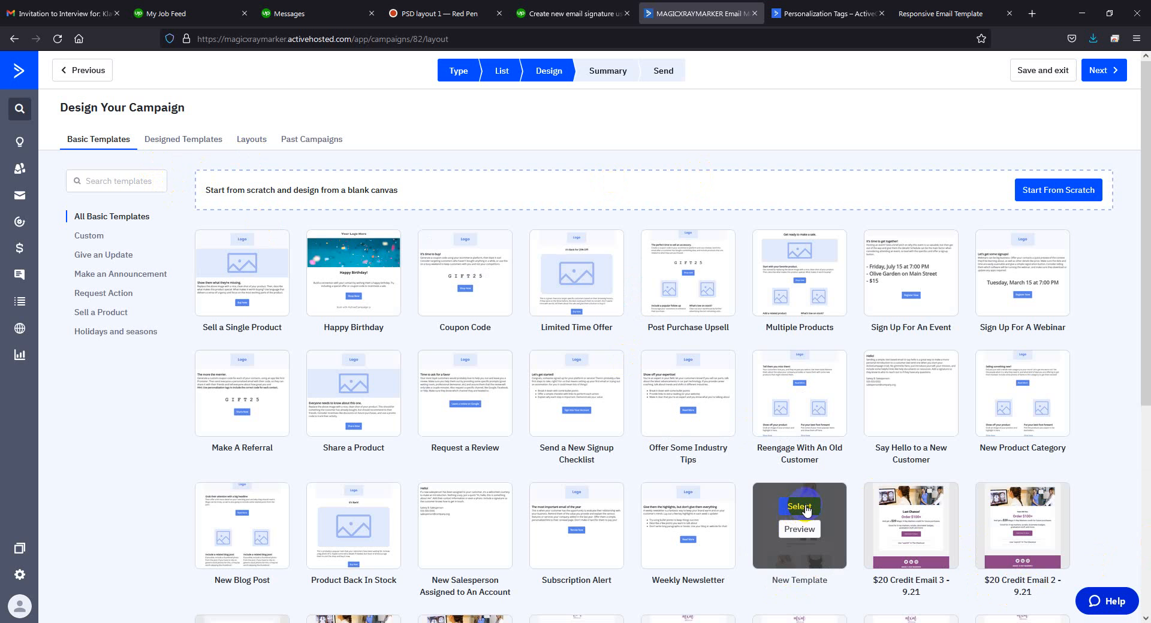
# Choose the saved New Template and set the email subject to Test in Sender Details.
pyautogui.click(798, 507)
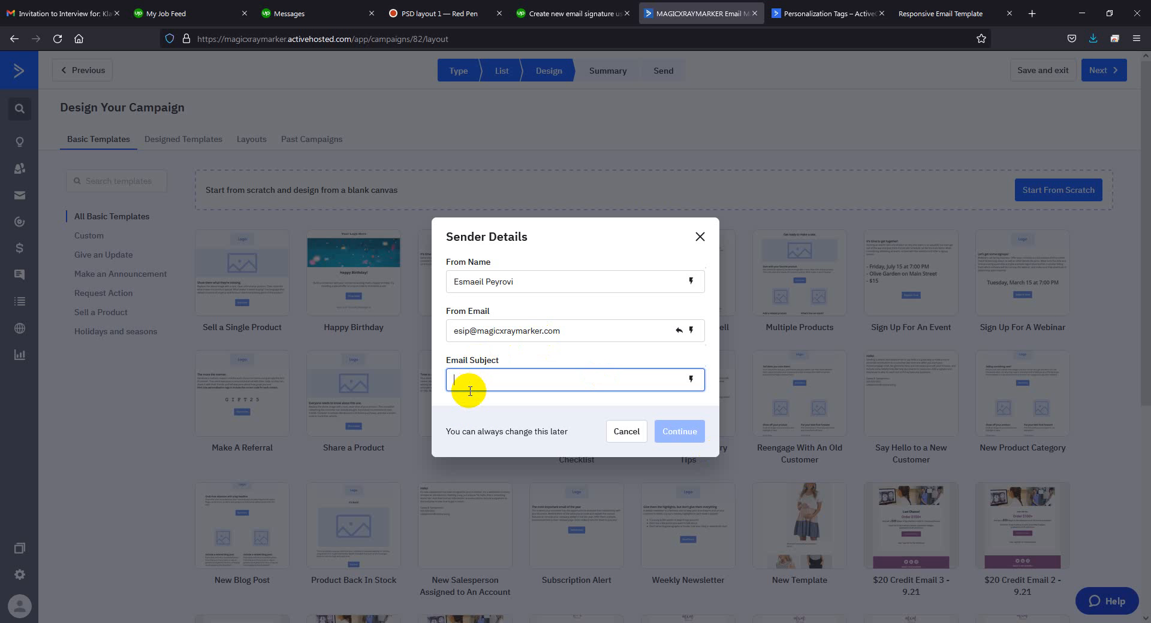
pyautogui.write('T')
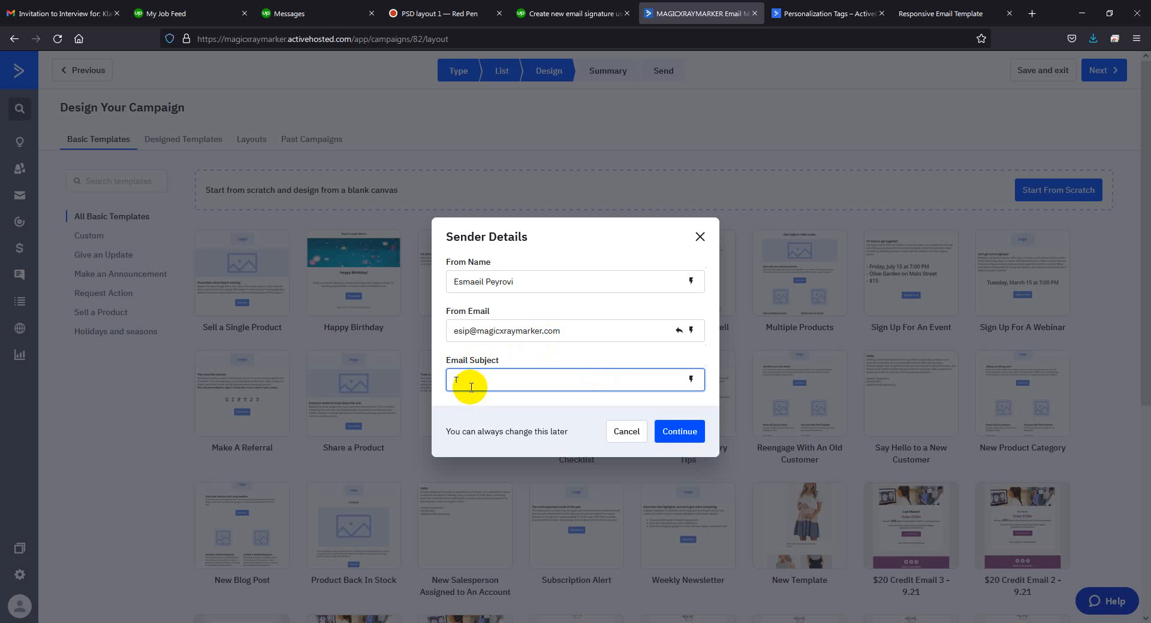
pyautogui.write('Test')
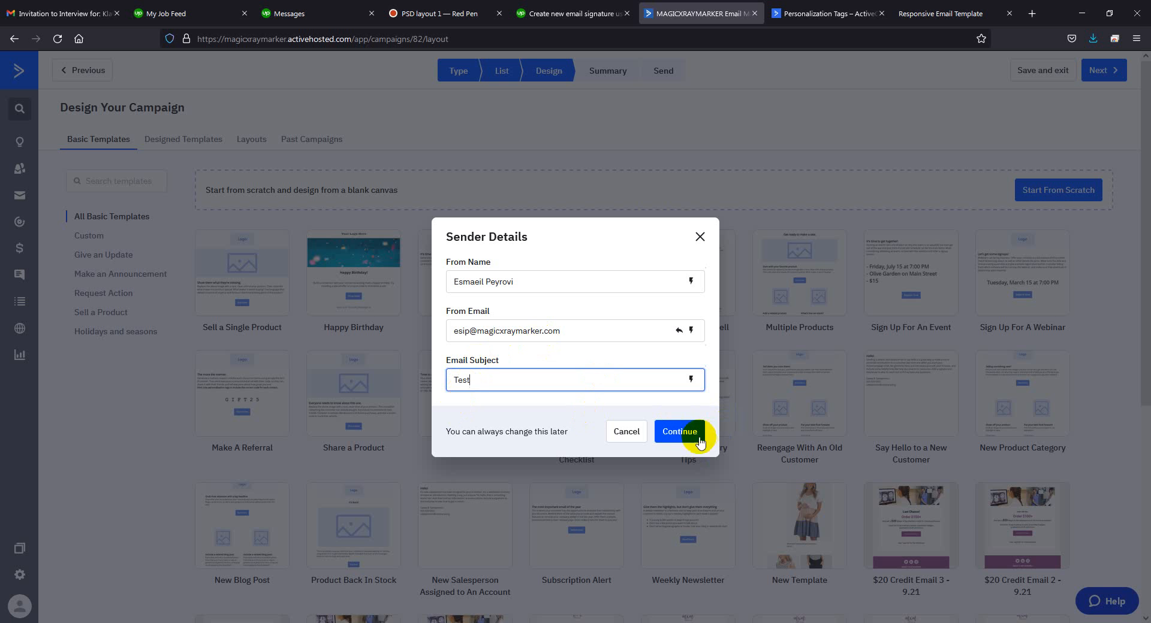
pyautogui.click(679, 432)
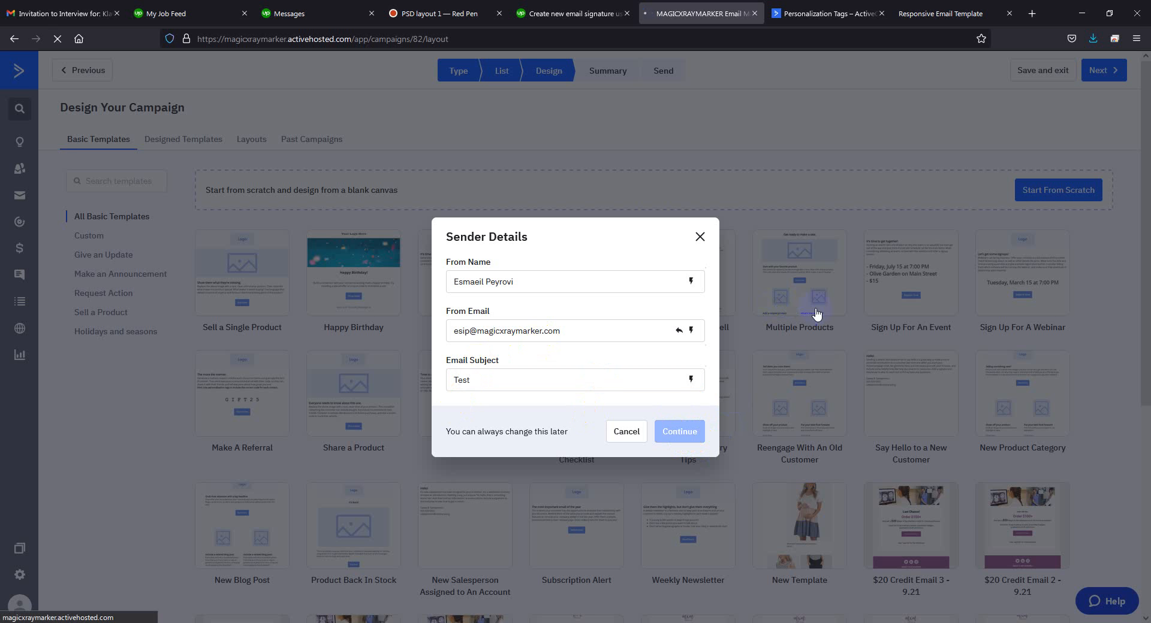
# Switch the angel maternity email to the visual editor and scroll through it.
pyautogui.click(677, 432)
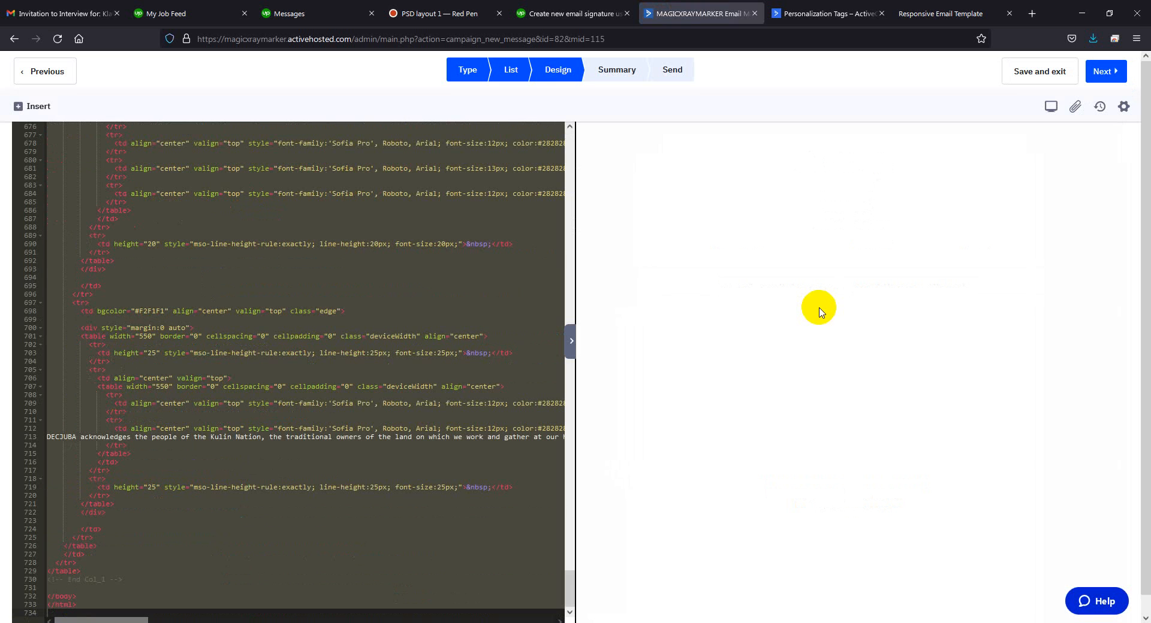
pyautogui.click(1050, 107)
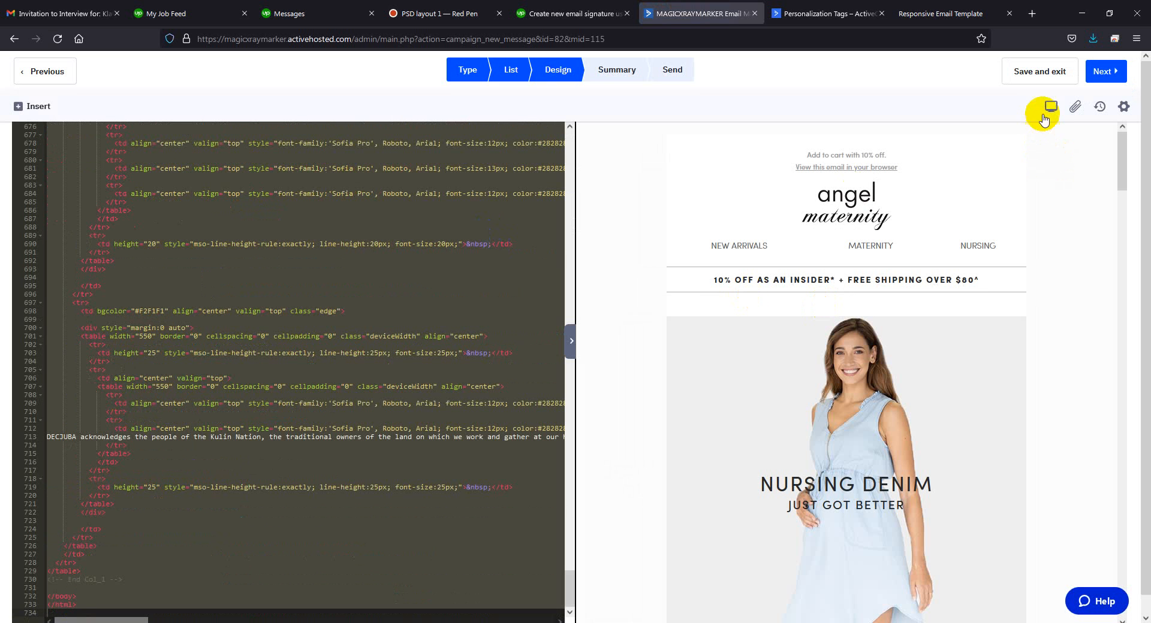
pyautogui.moveTo(1050, 107)
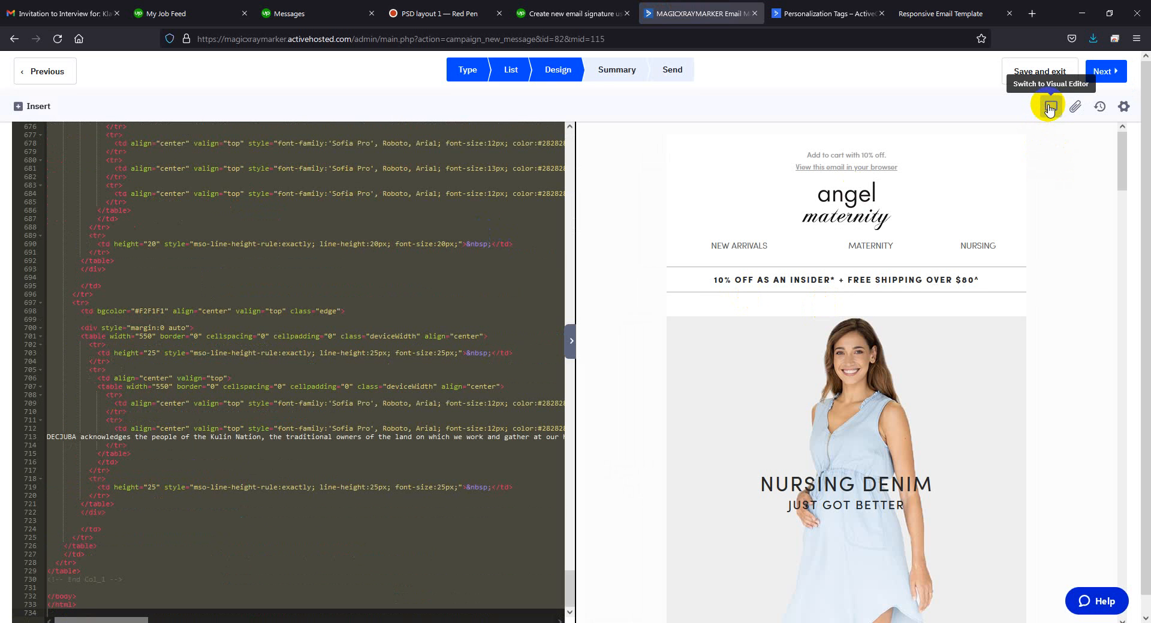
pyautogui.click(1050, 107)
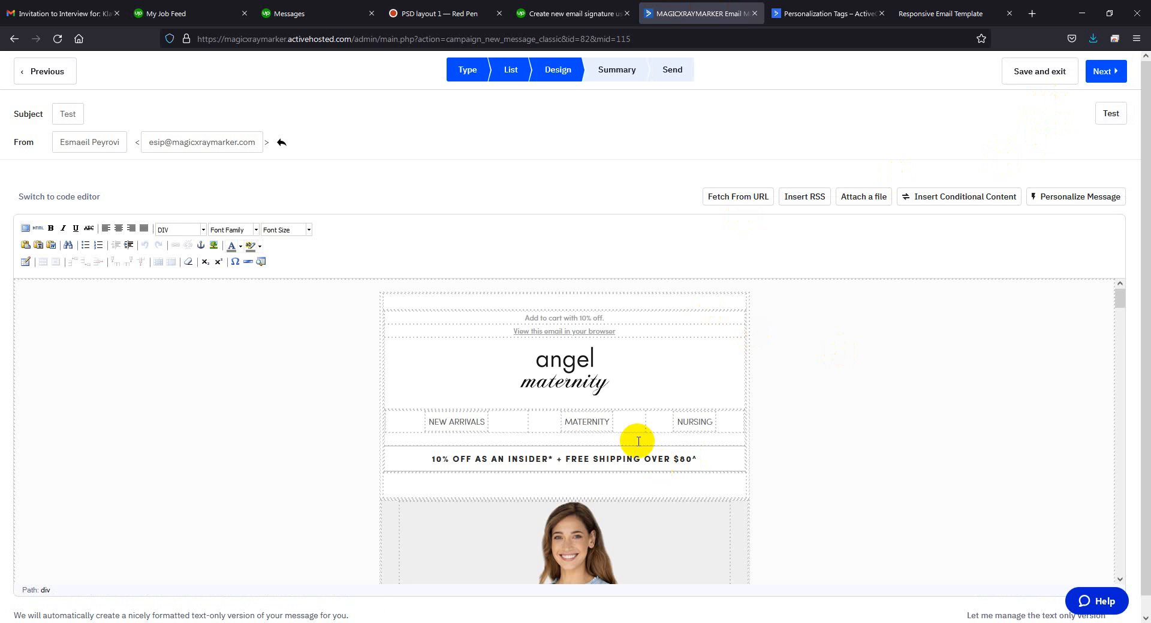
pyautogui.scroll(-3)
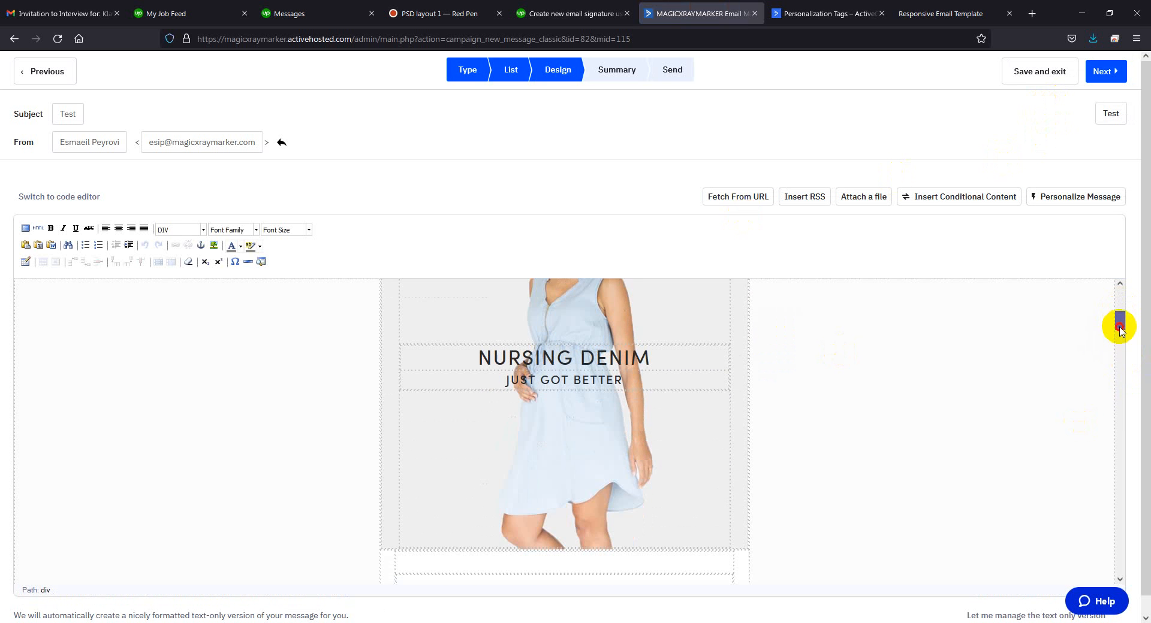
pyautogui.scroll(-3)
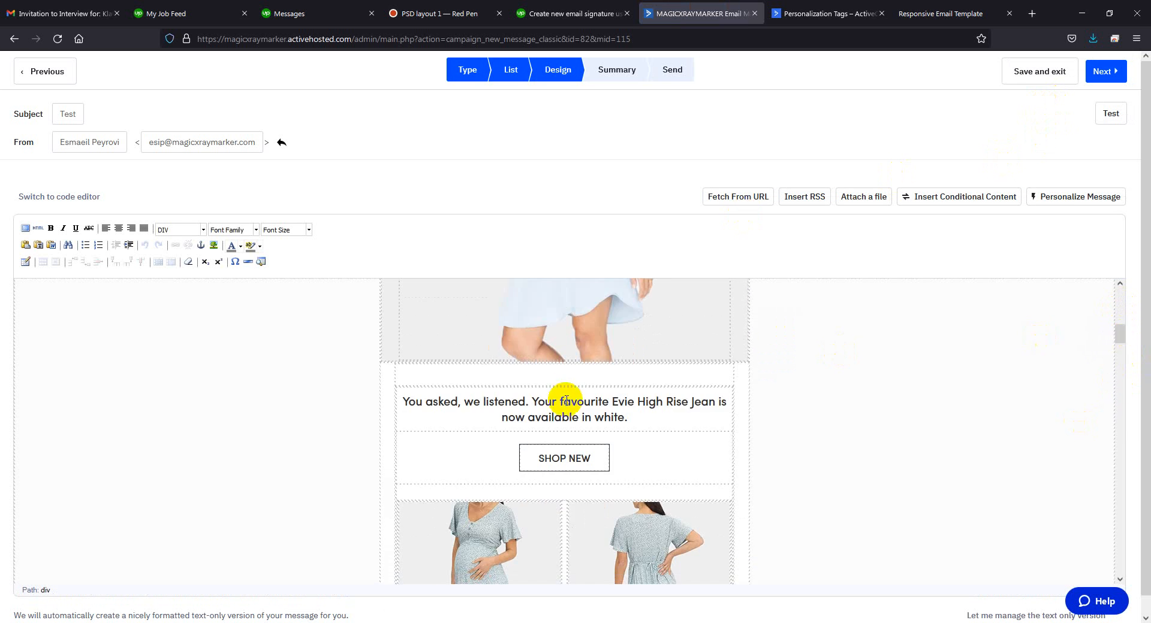